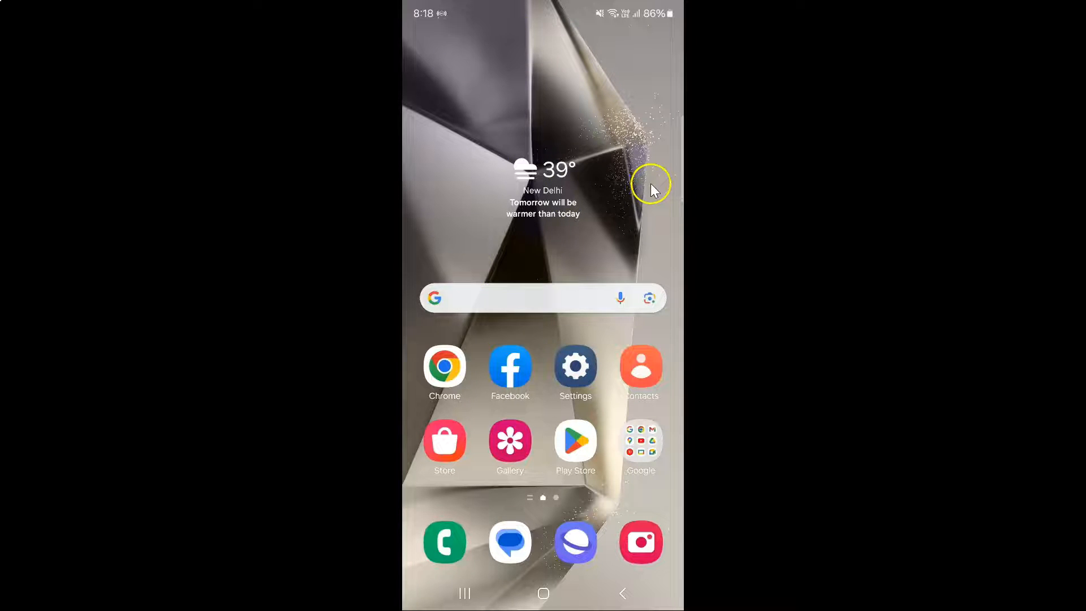
pyautogui.moveTo(635, 203)
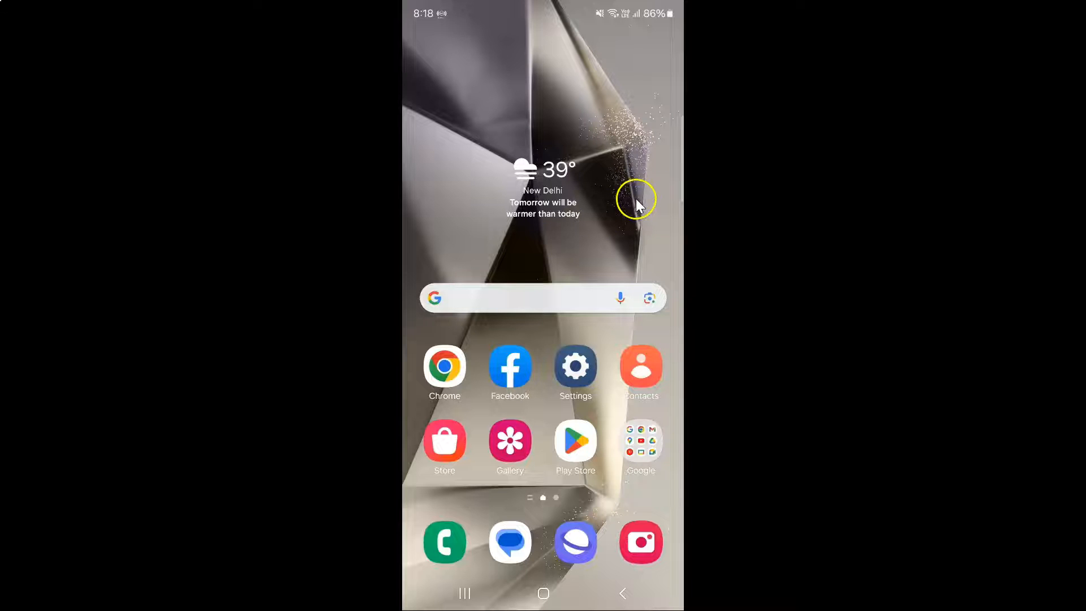
pyautogui.moveTo(630, 212)
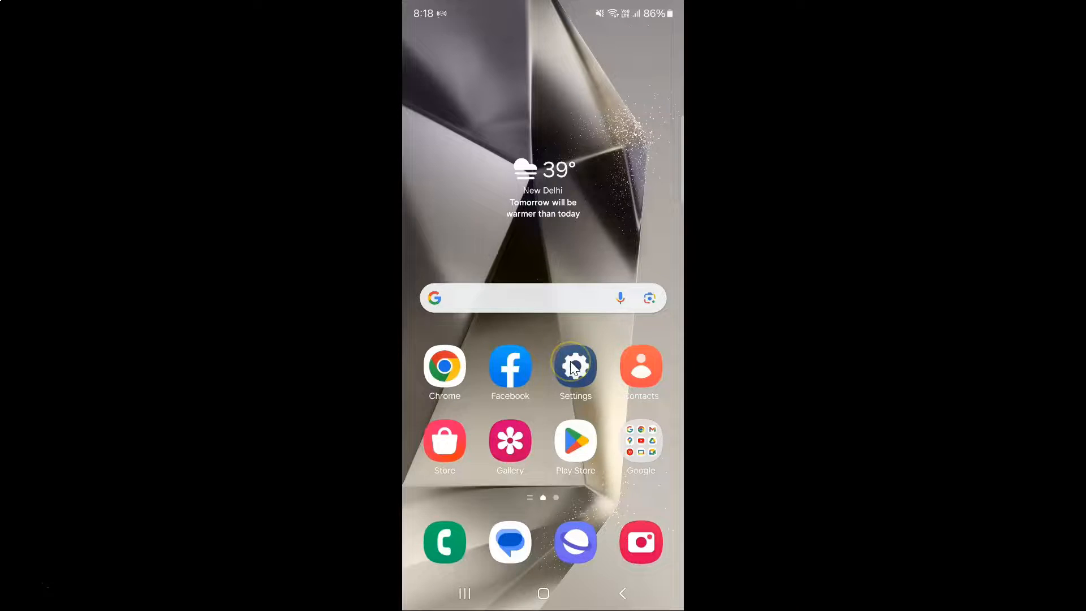
# Navigate from the home screen through Settings and Display to the Screen timeout page.
pyautogui.click(574, 365)
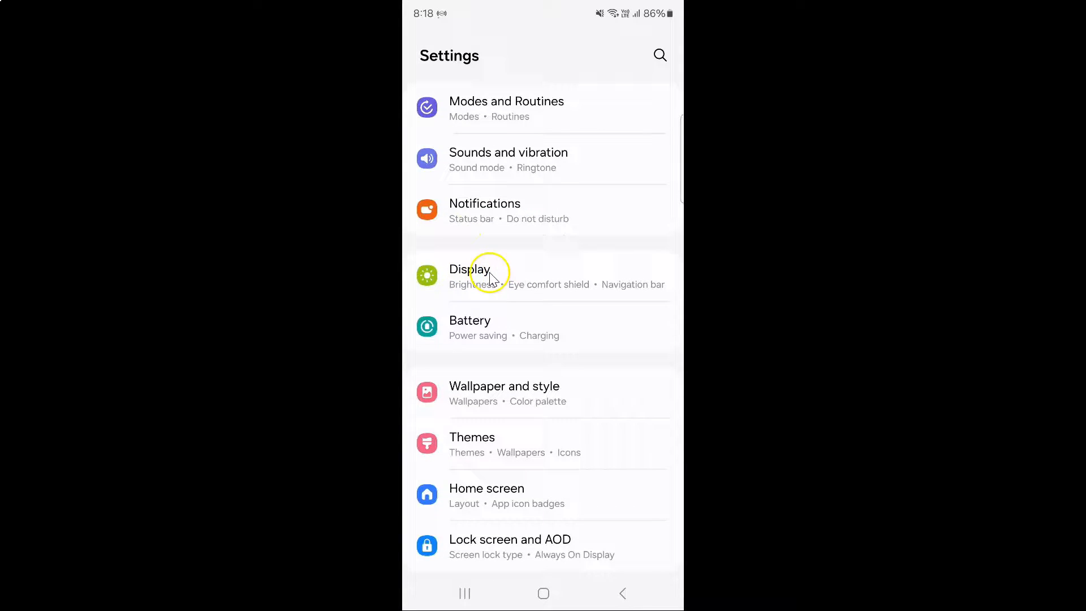
pyautogui.click(470, 269)
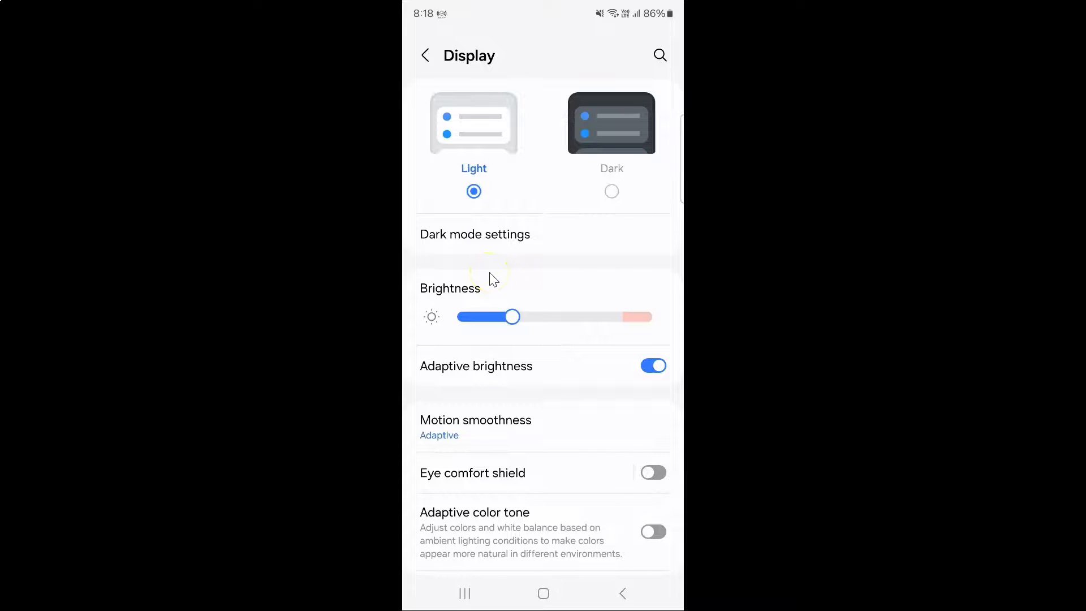
pyautogui.scroll(-3)
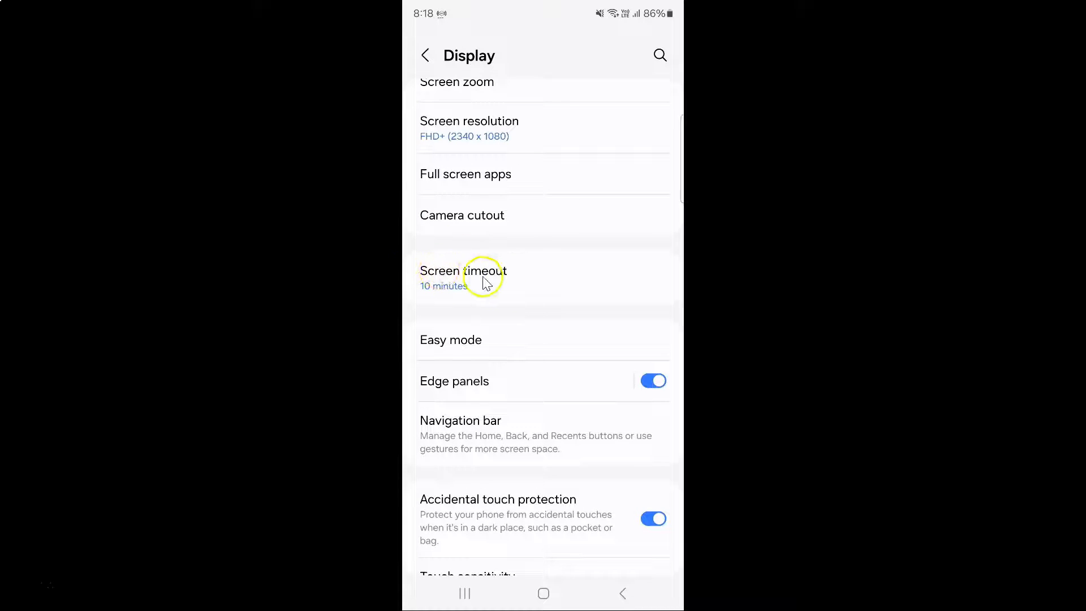
pyautogui.click(463, 277)
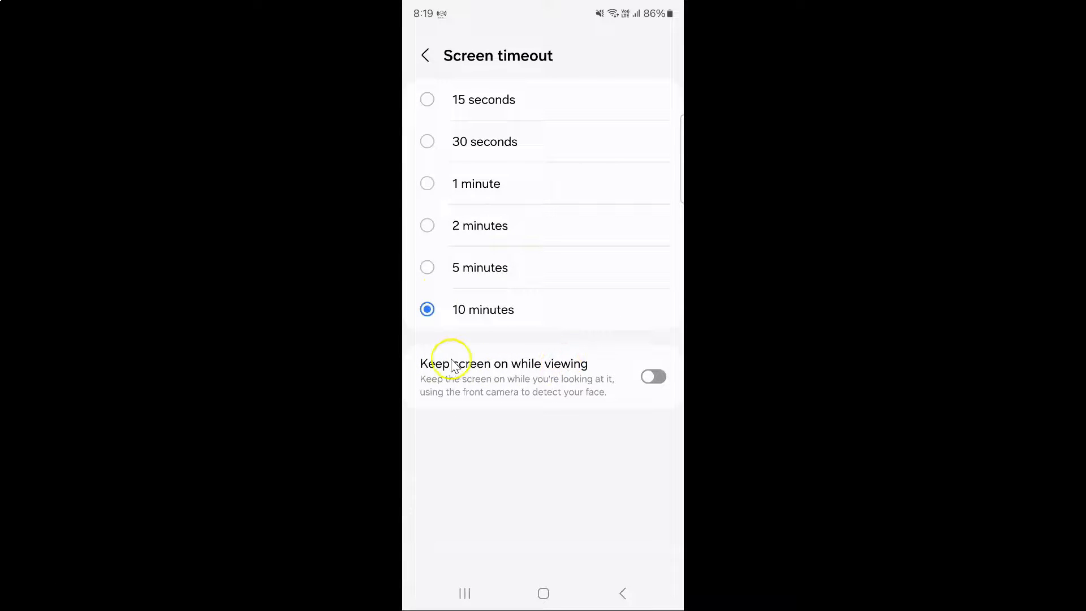
pyautogui.moveTo(578, 374)
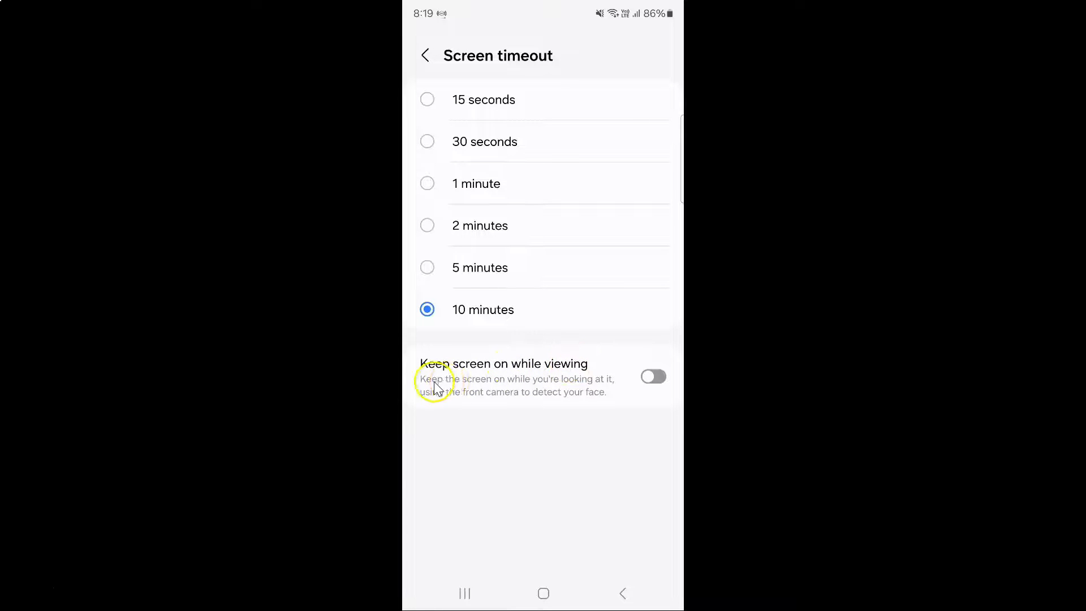
pyautogui.moveTo(579, 388)
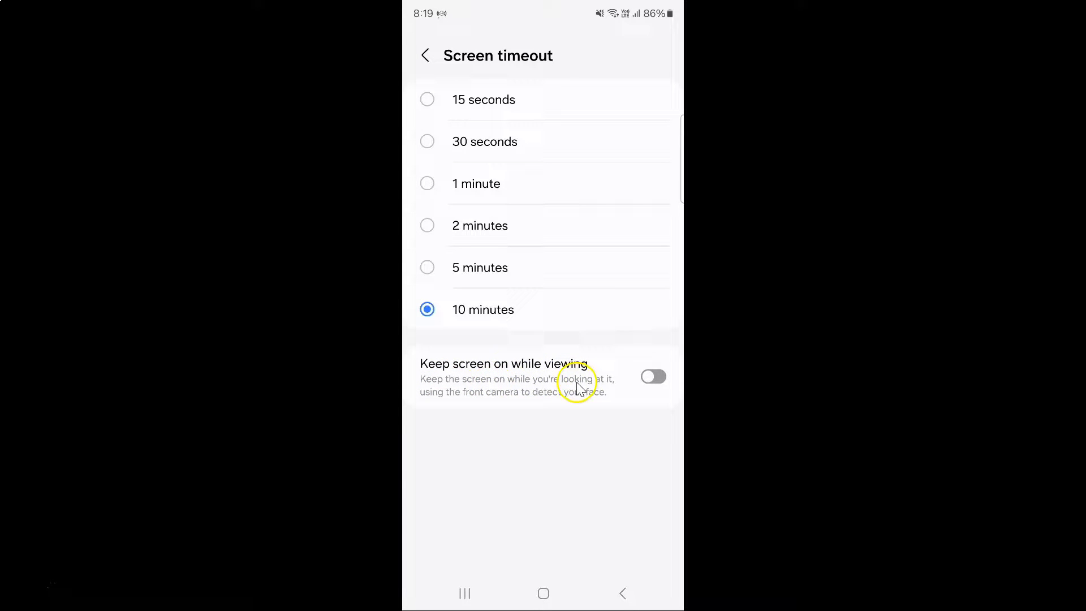
pyautogui.moveTo(499, 401)
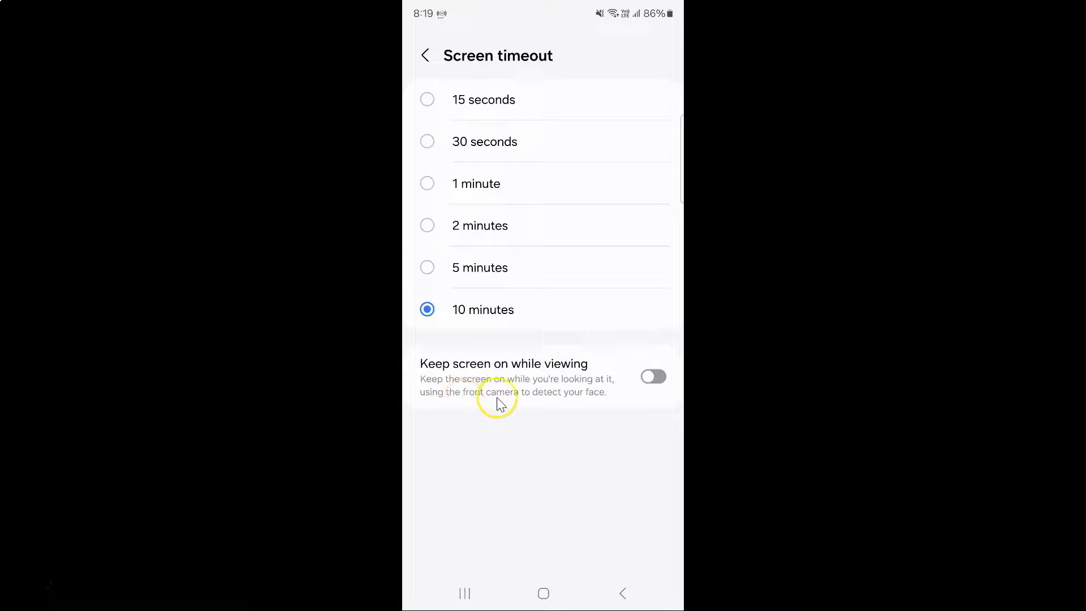
pyautogui.moveTo(603, 398)
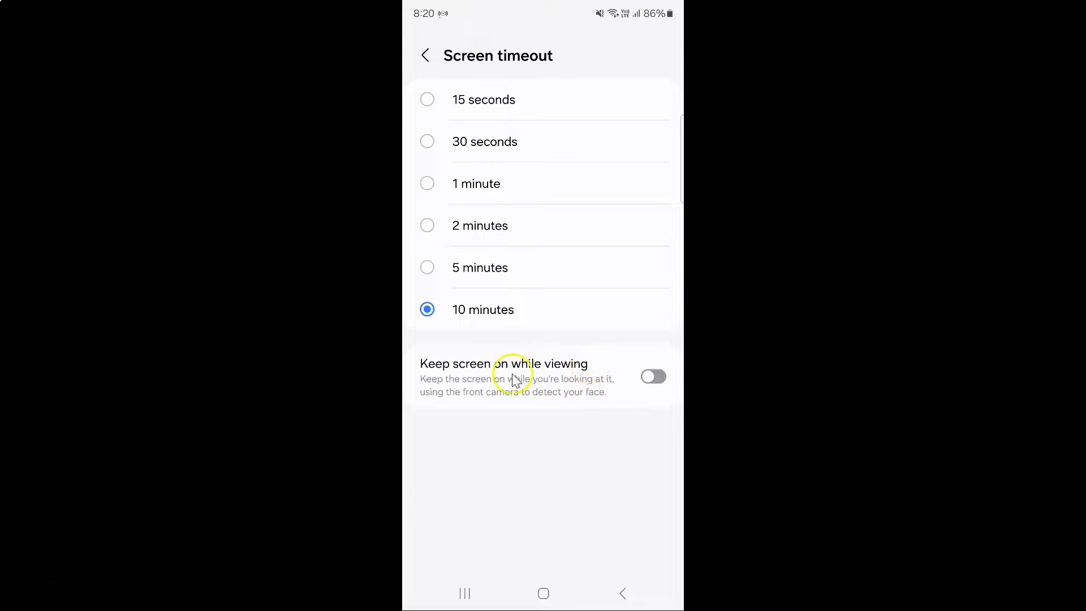
pyautogui.moveTo(564, 355)
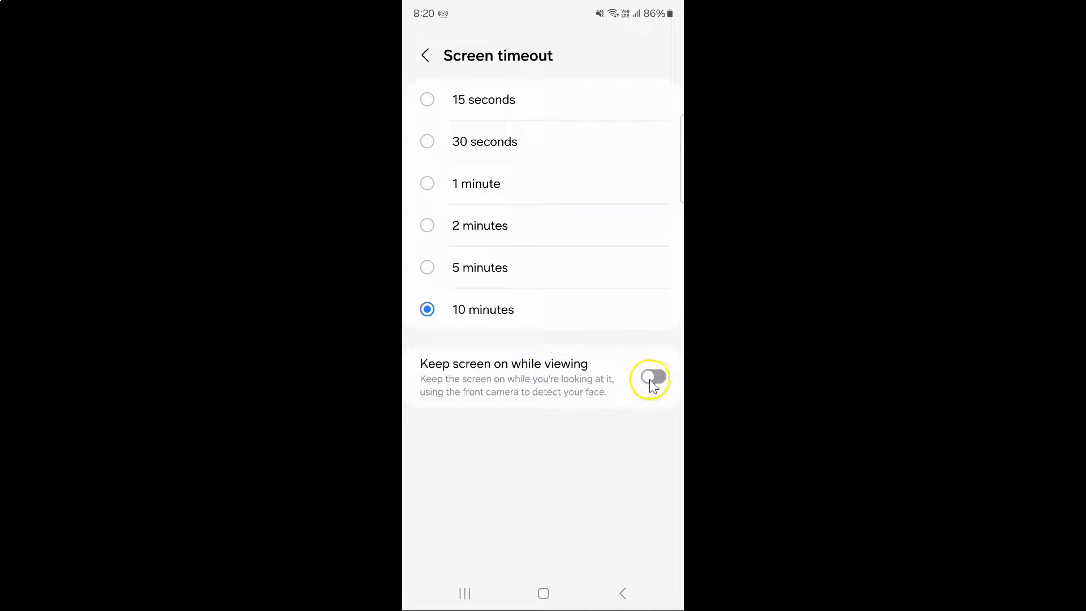
pyautogui.moveTo(630, 388)
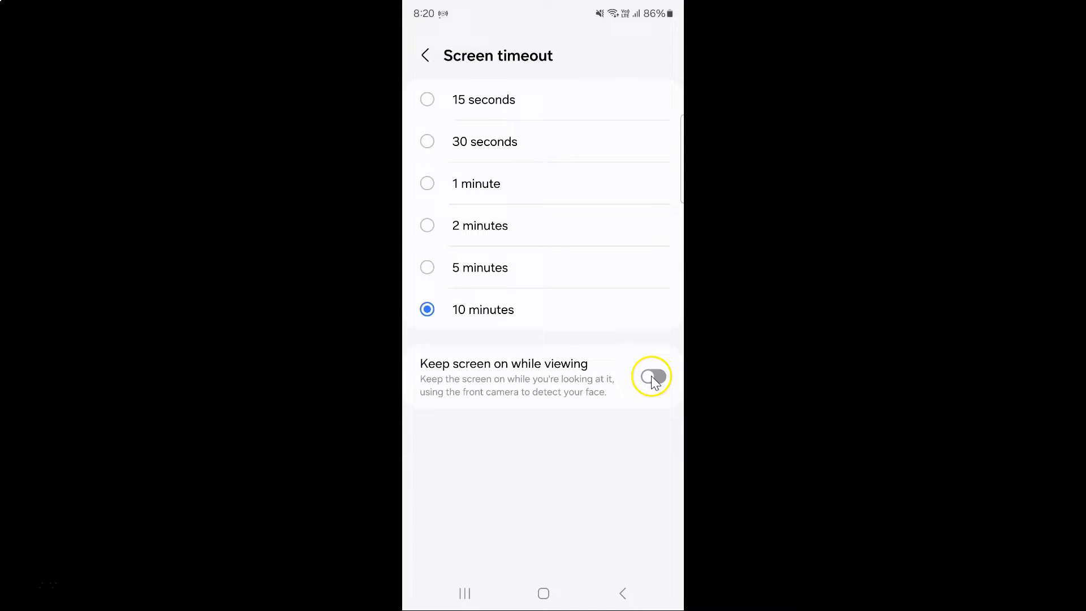
pyautogui.click(652, 375)
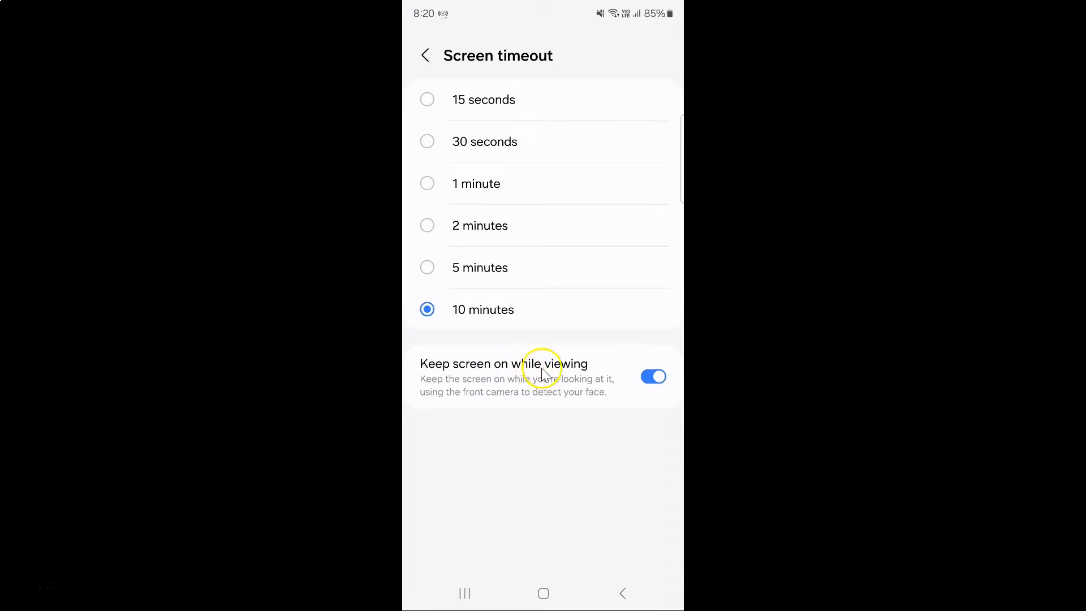
pyautogui.moveTo(591, 307)
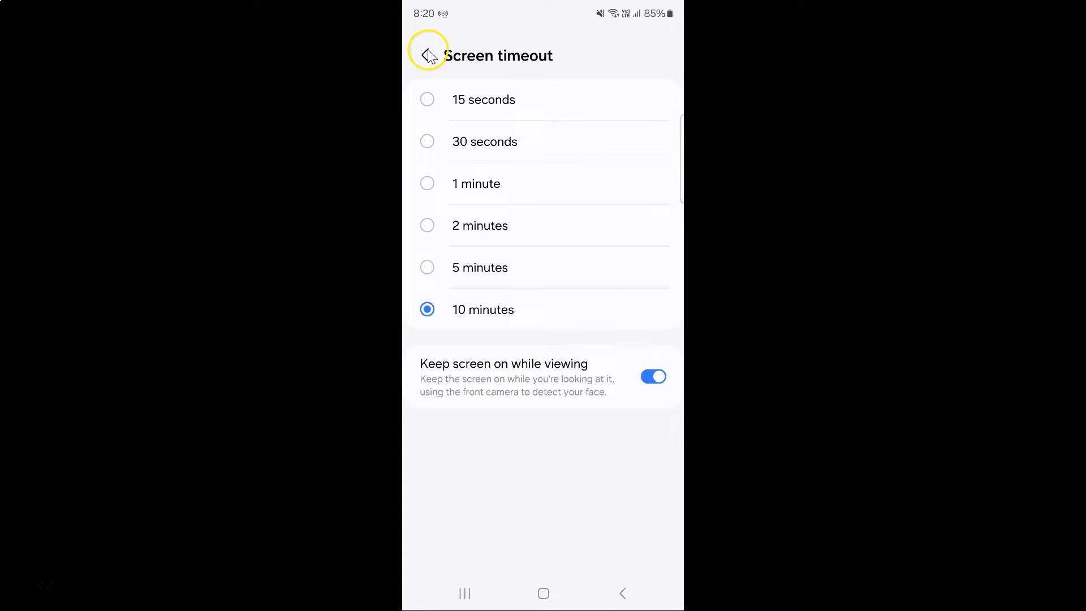
# Return from the Screen timeout page to the main Settings list.
pyautogui.click(428, 55)
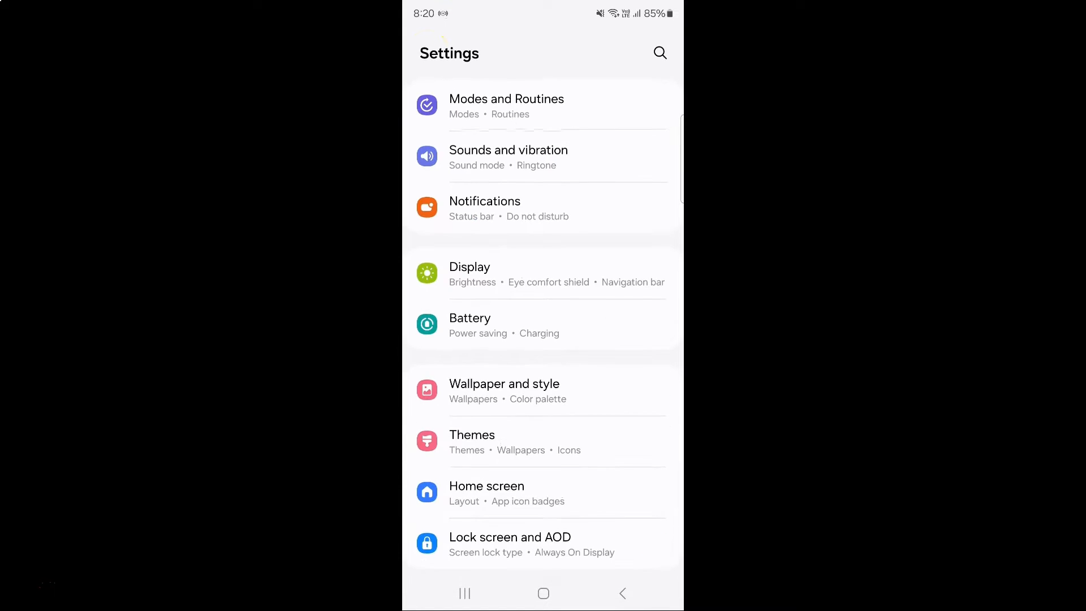